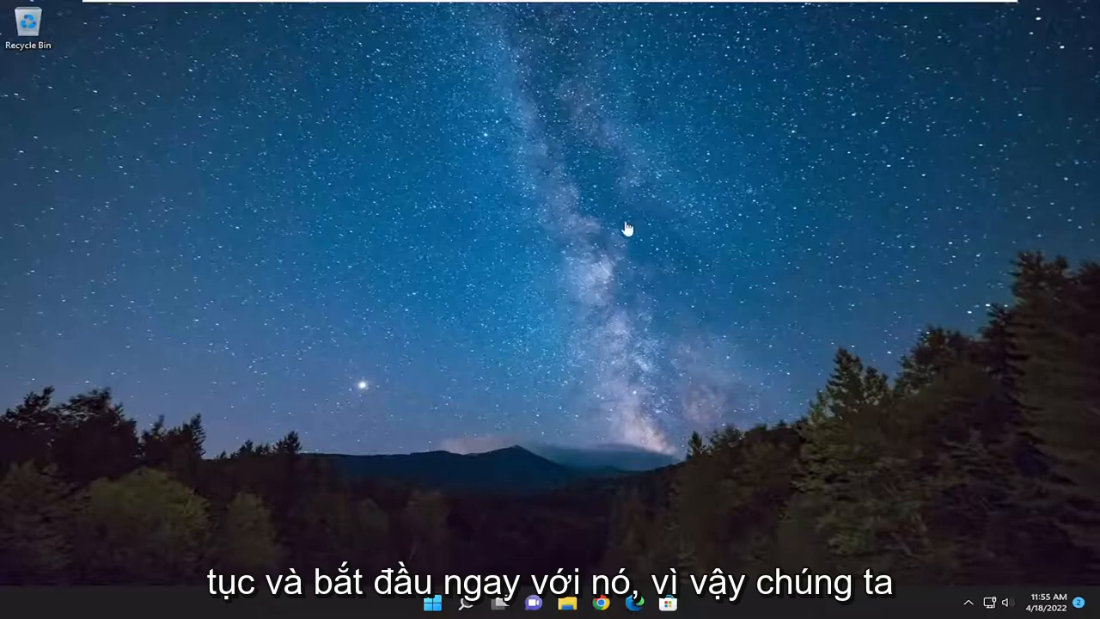
- Search 'device manager' from Start so Device Manager appears as best match
{"action": "left_click", "coordinate": [468, 601]}
{"action": "type", "text": "device manager"}
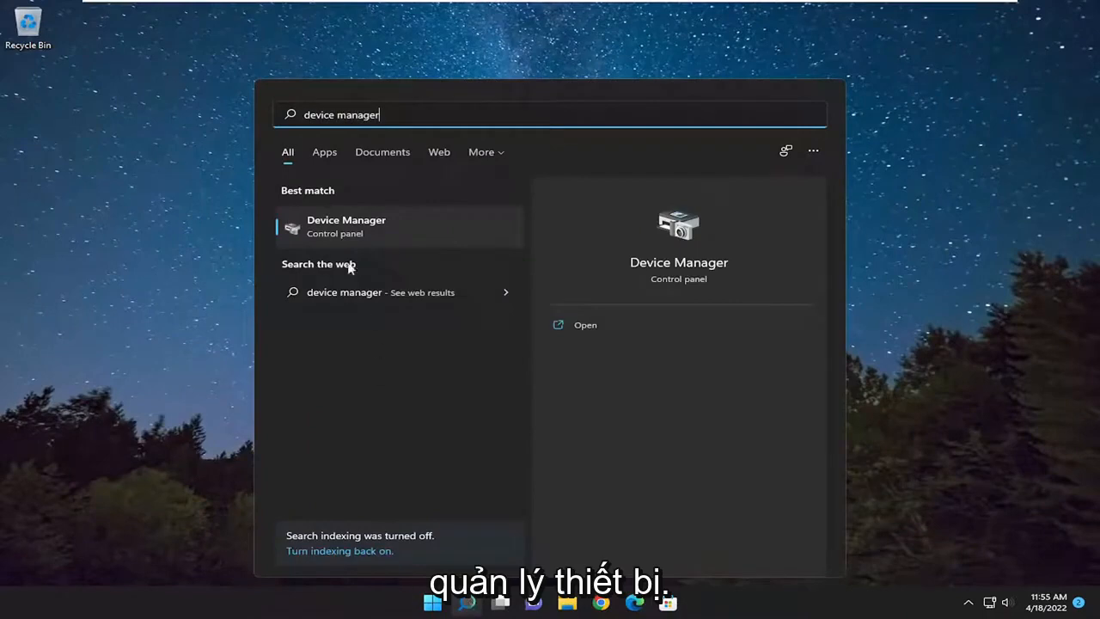
- Launch Device Manager and bring up actions for the Intel 82574L Gigabit adapter
{"action": "left_click", "coordinate": [346, 227]}
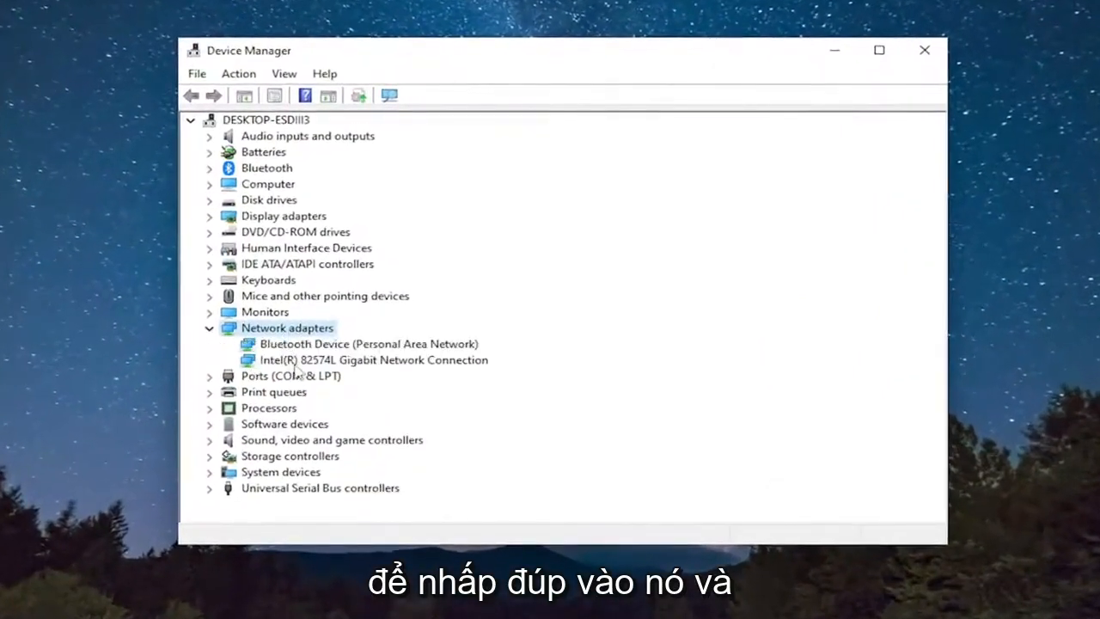
{"action": "right_click", "coordinate": [375, 359]}
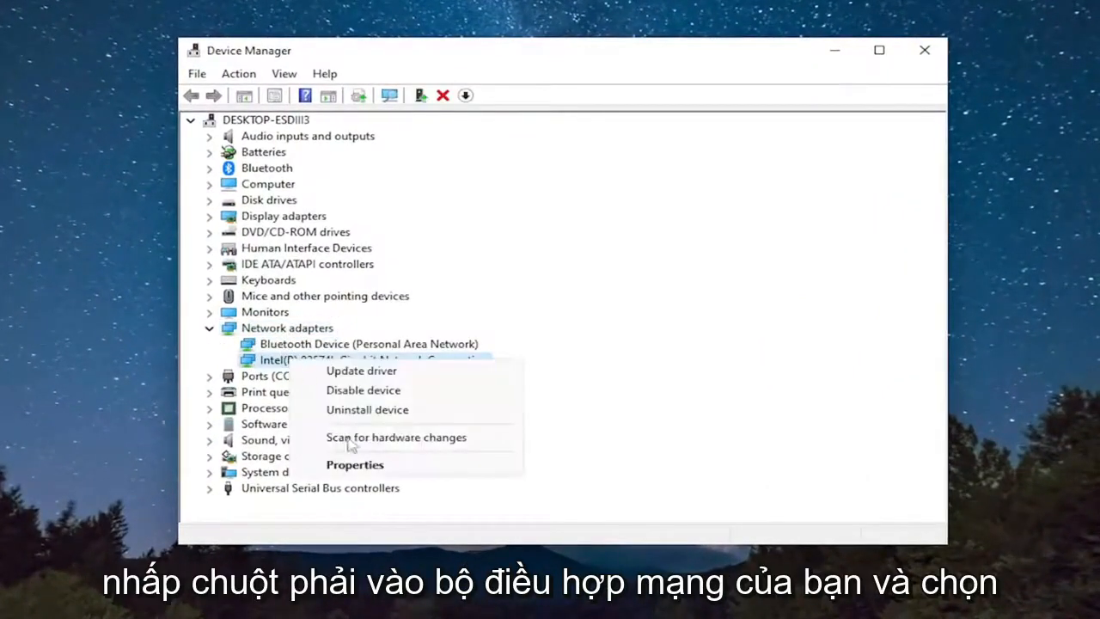
- In the Intel adapter's Advanced properties, select TCP Checksum Offload (IPv4)
{"action": "left_click", "coordinate": [354, 464]}
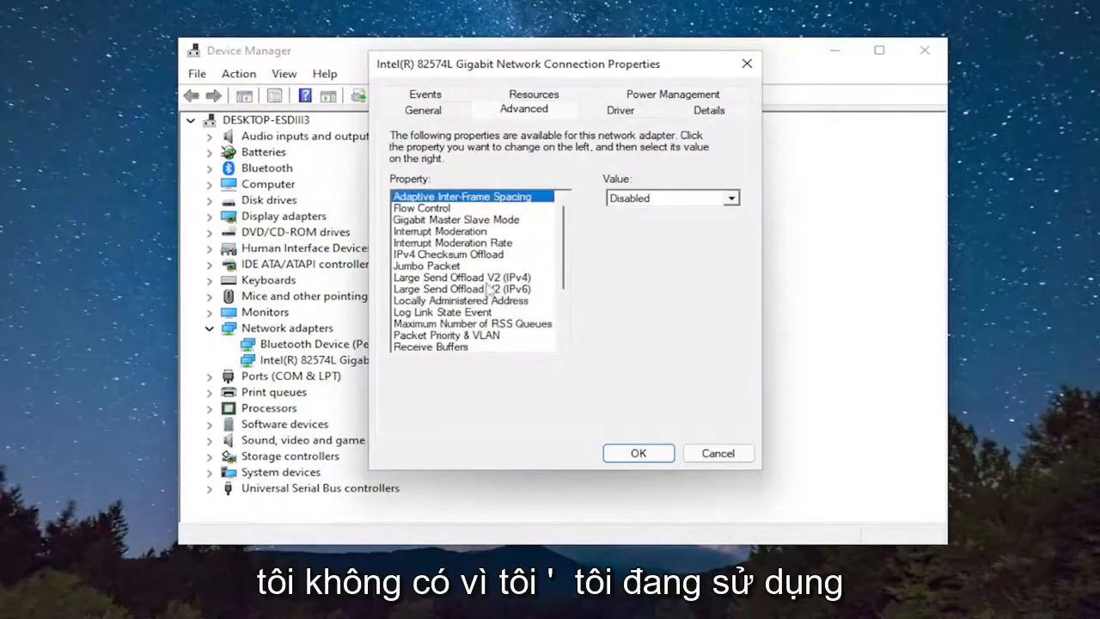
{"action": "scroll", "scroll_direction": "down", "scroll_amount": 3}
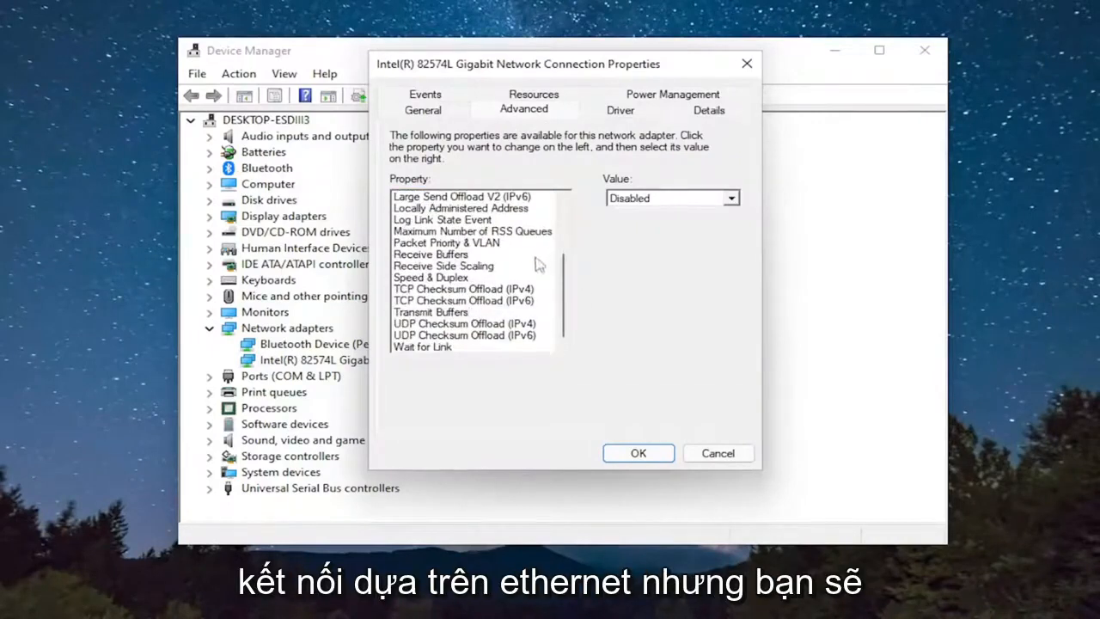
{"action": "mouse_move", "coordinate": [444, 291]}
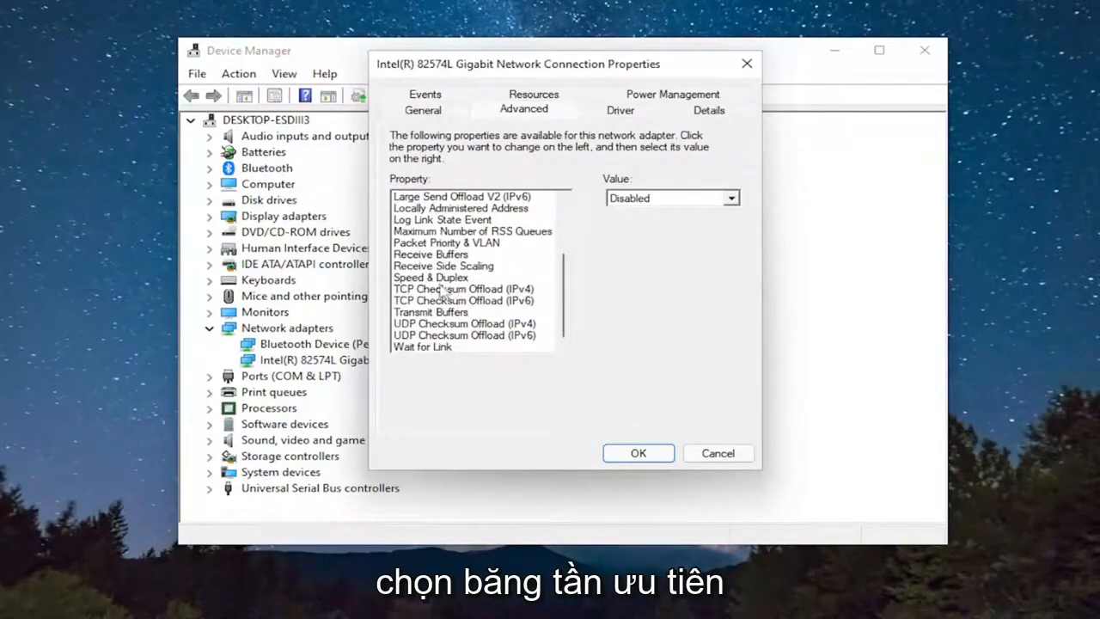
{"action": "left_click", "coordinate": [463, 288]}
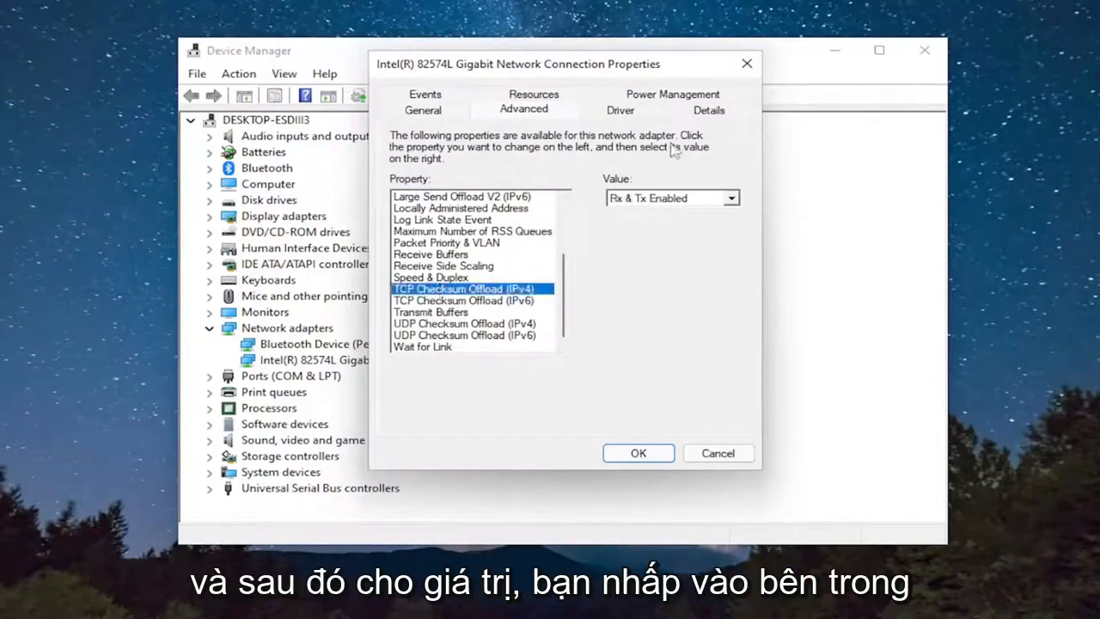
{"action": "left_click", "coordinate": [730, 198]}
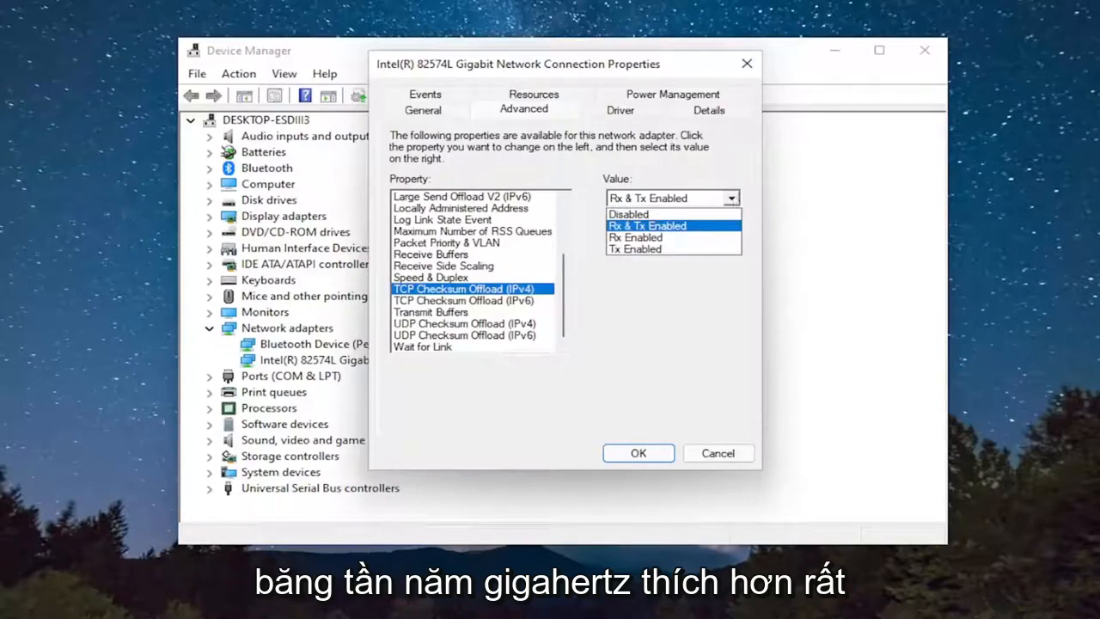
{"action": "mouse_move", "coordinate": [714, 264]}
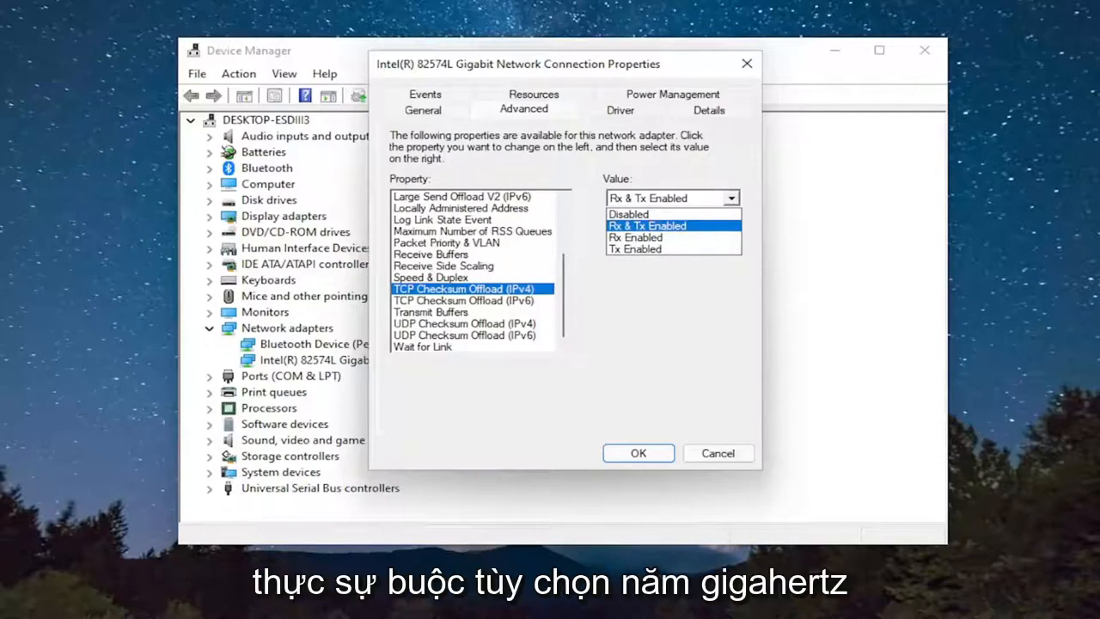
{"action": "mouse_move", "coordinate": [709, 351]}
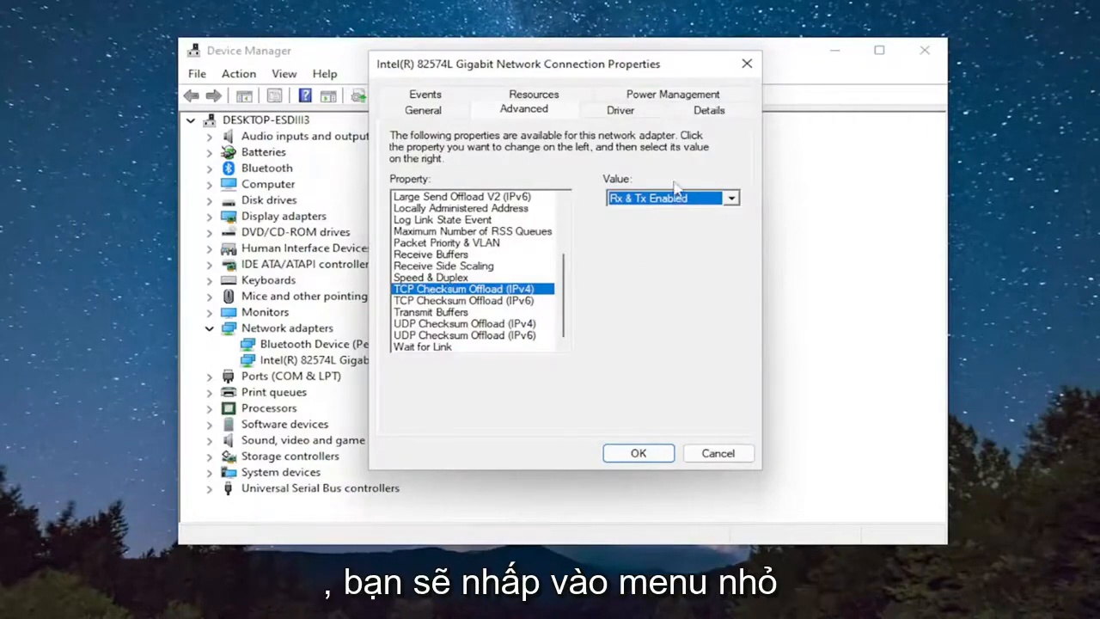
- Set TCP Checksum Offload (IPv4) to Rx & Tx Enabled, confirm with OK, and close Device Manager
{"action": "left_click", "coordinate": [729, 198]}
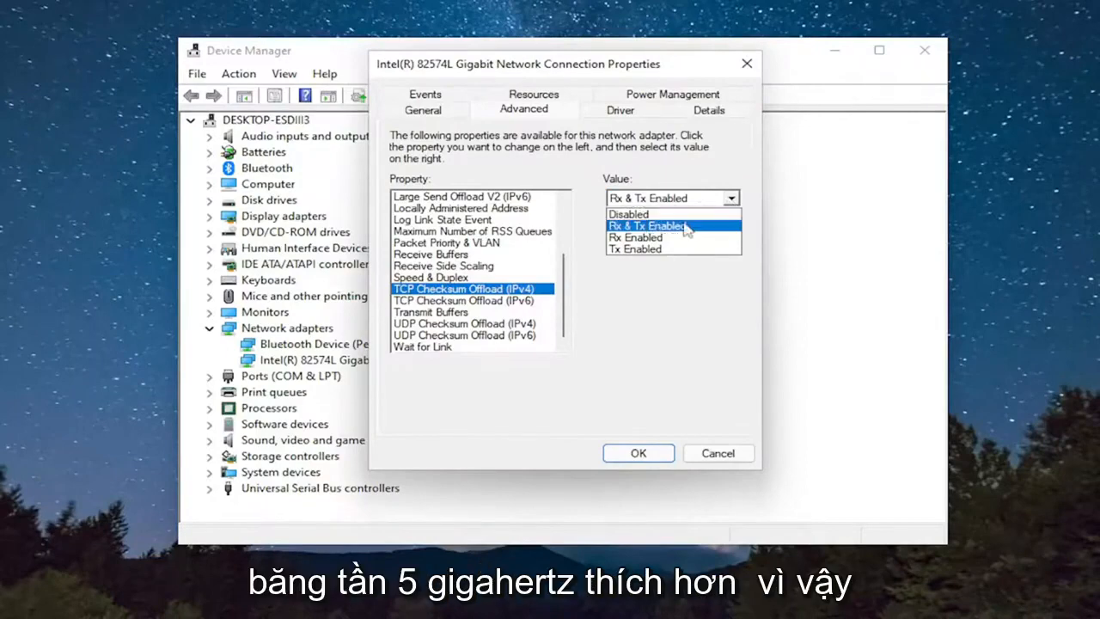
{"action": "left_click", "coordinate": [649, 225]}
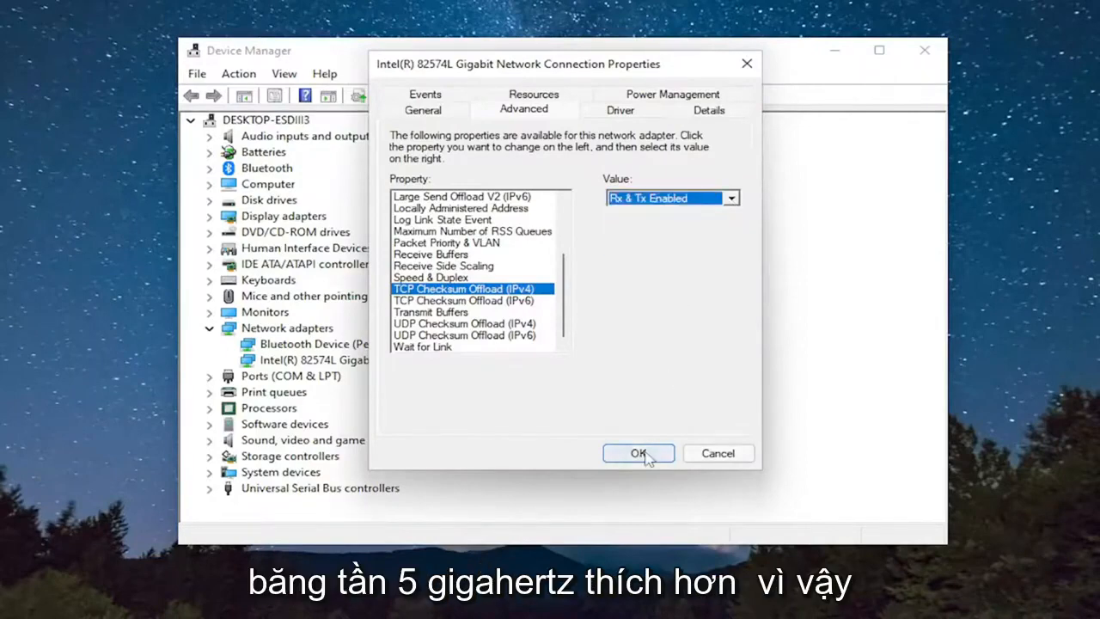
{"action": "left_click", "coordinate": [638, 453]}
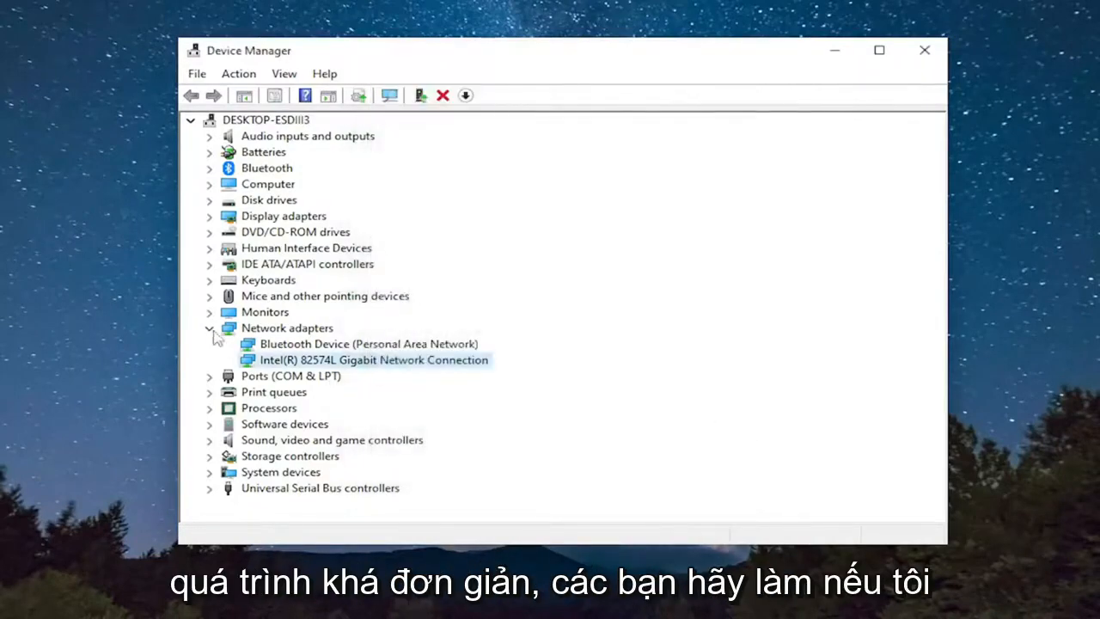
{"action": "left_click", "coordinate": [925, 50]}
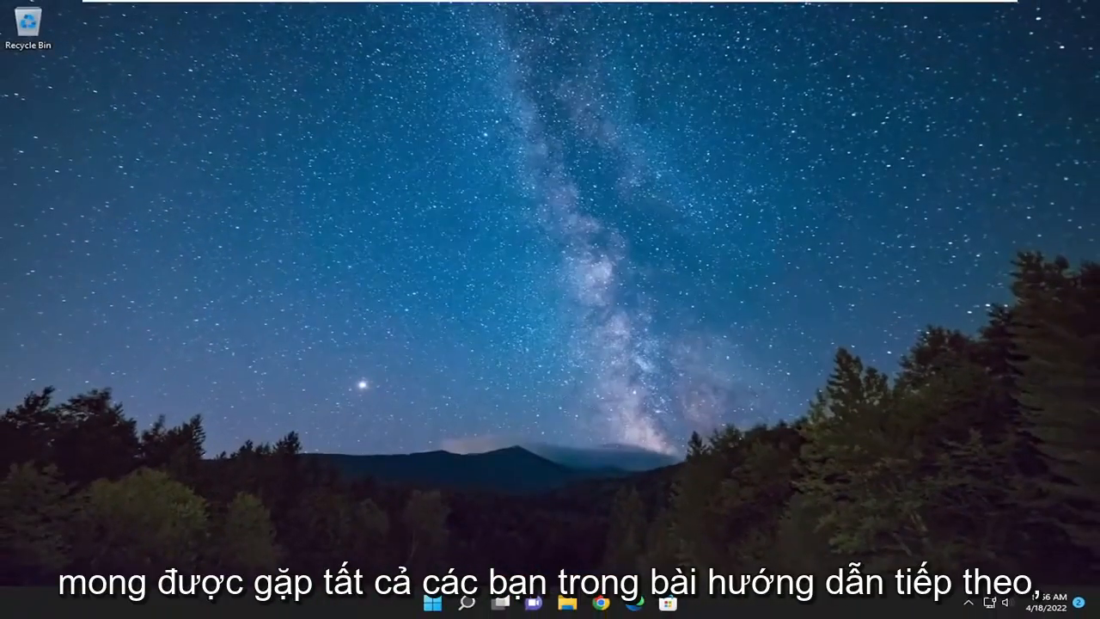